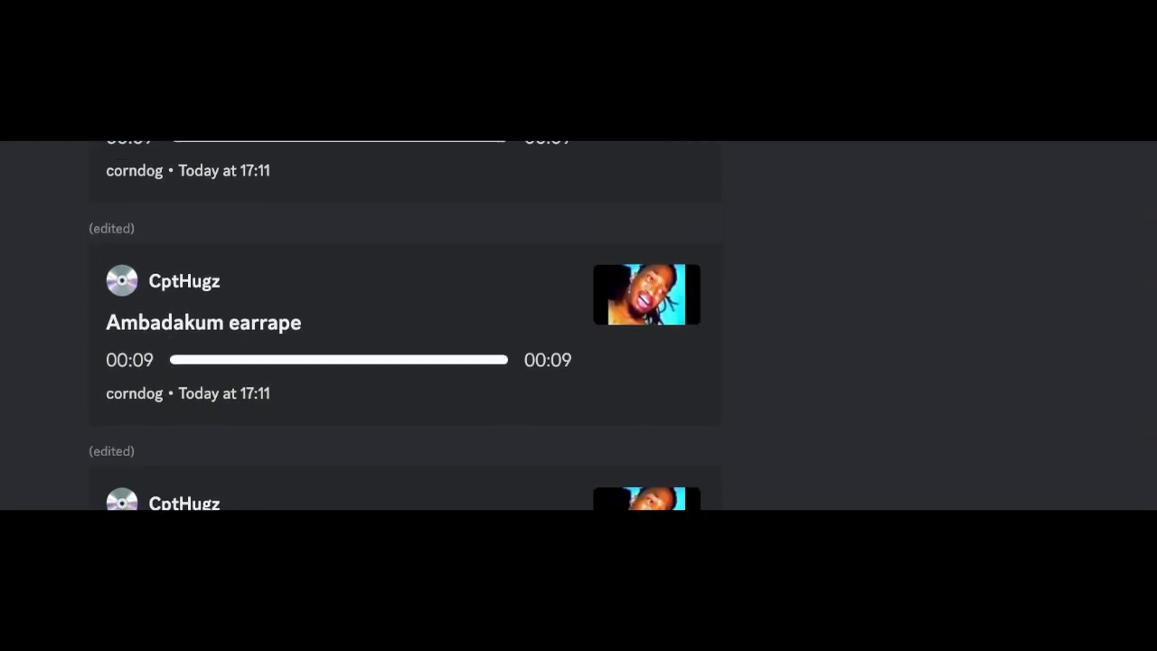
scroll(down, 3)
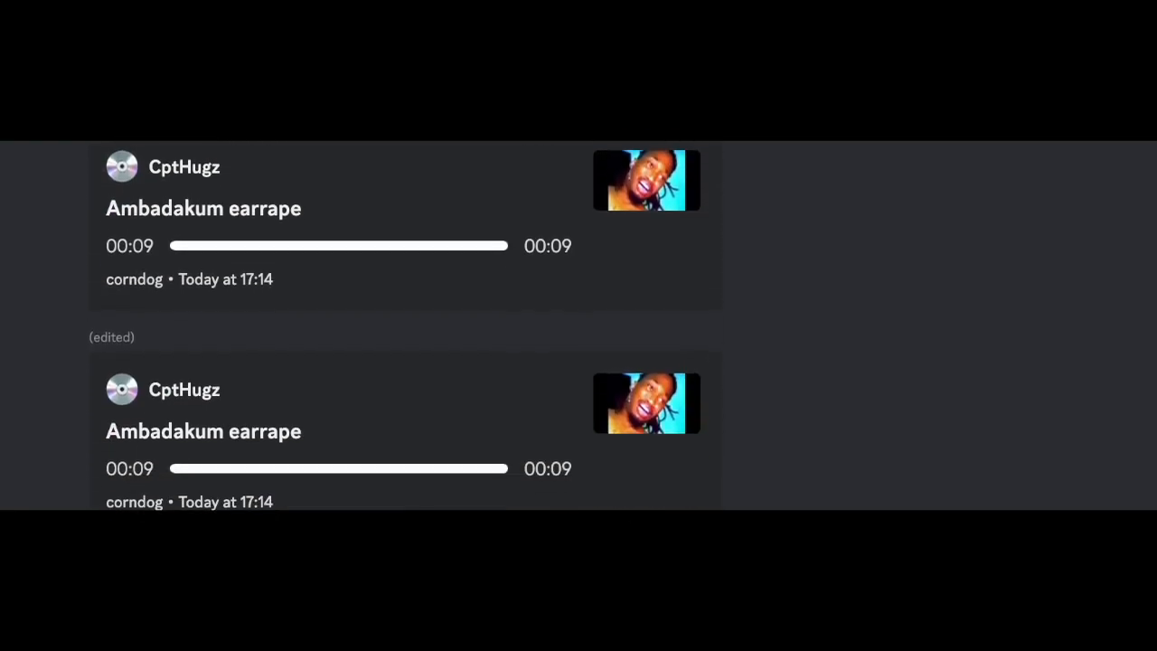
scroll(down, 3)
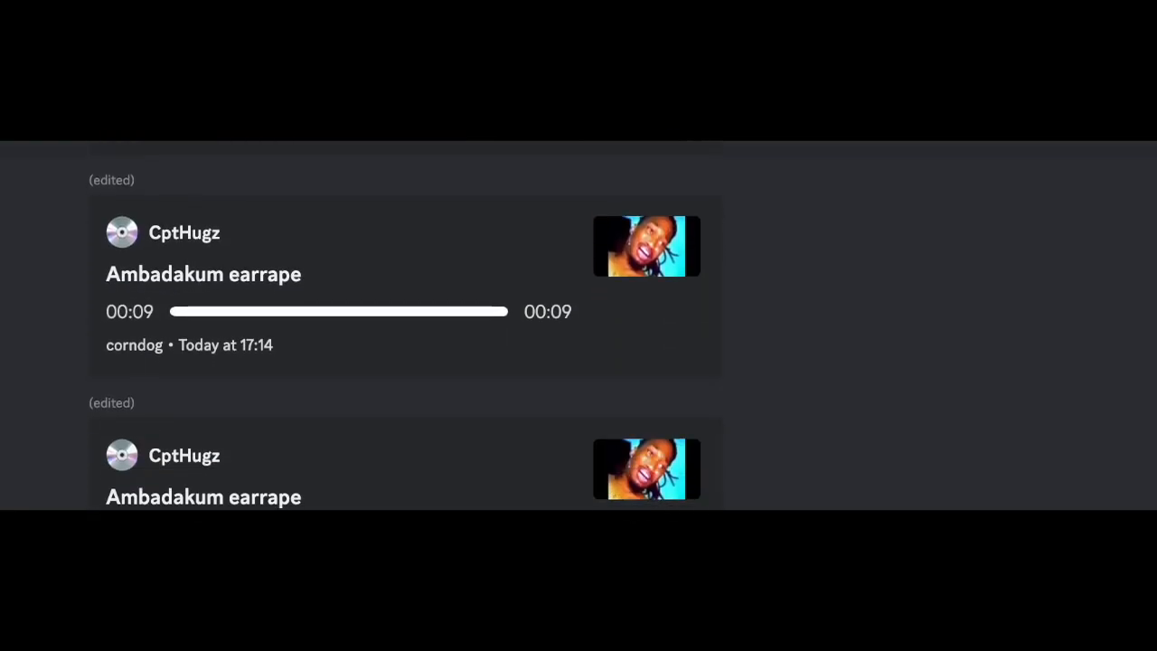
scroll(down, 3)
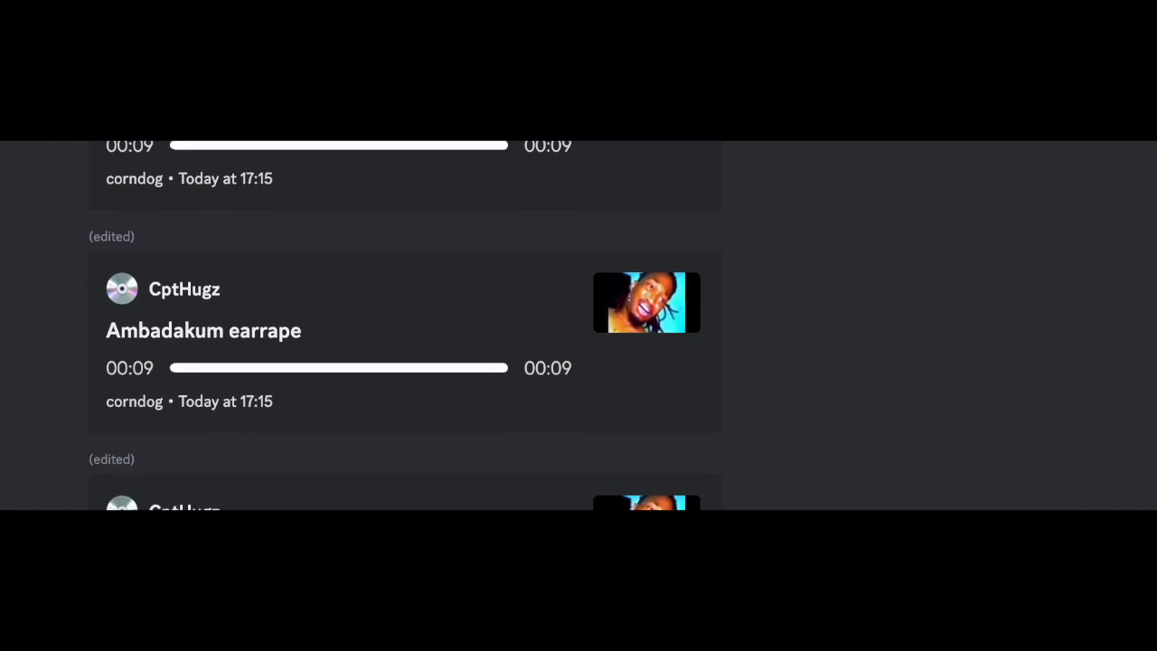
scroll(down, 3)
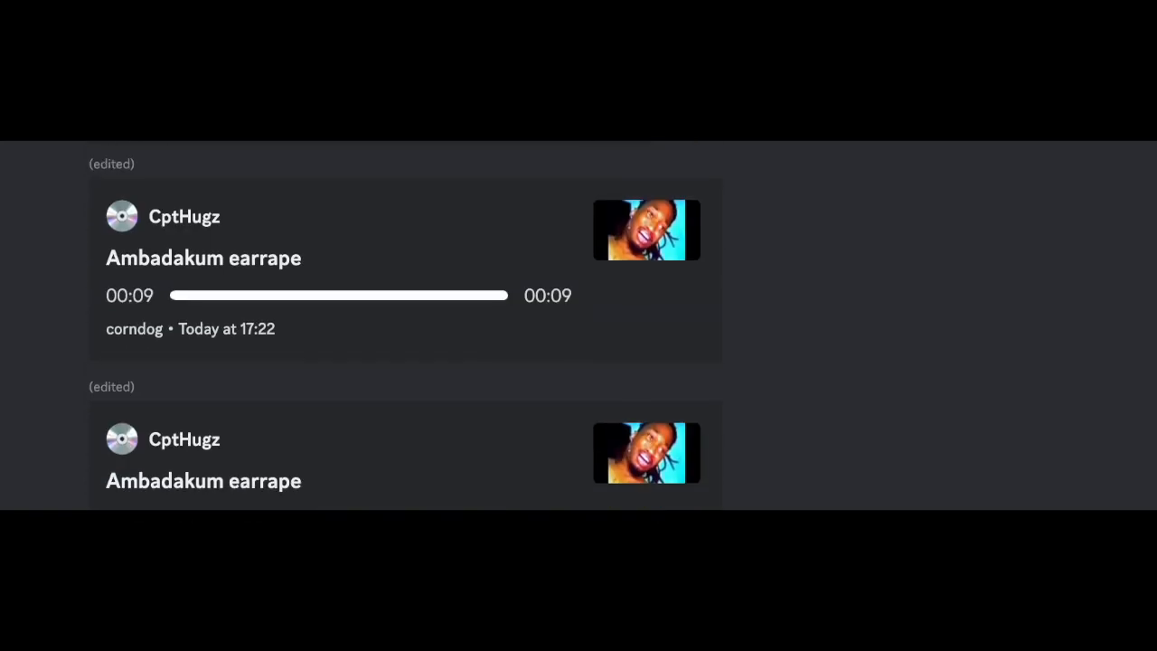
scroll(down, 3)
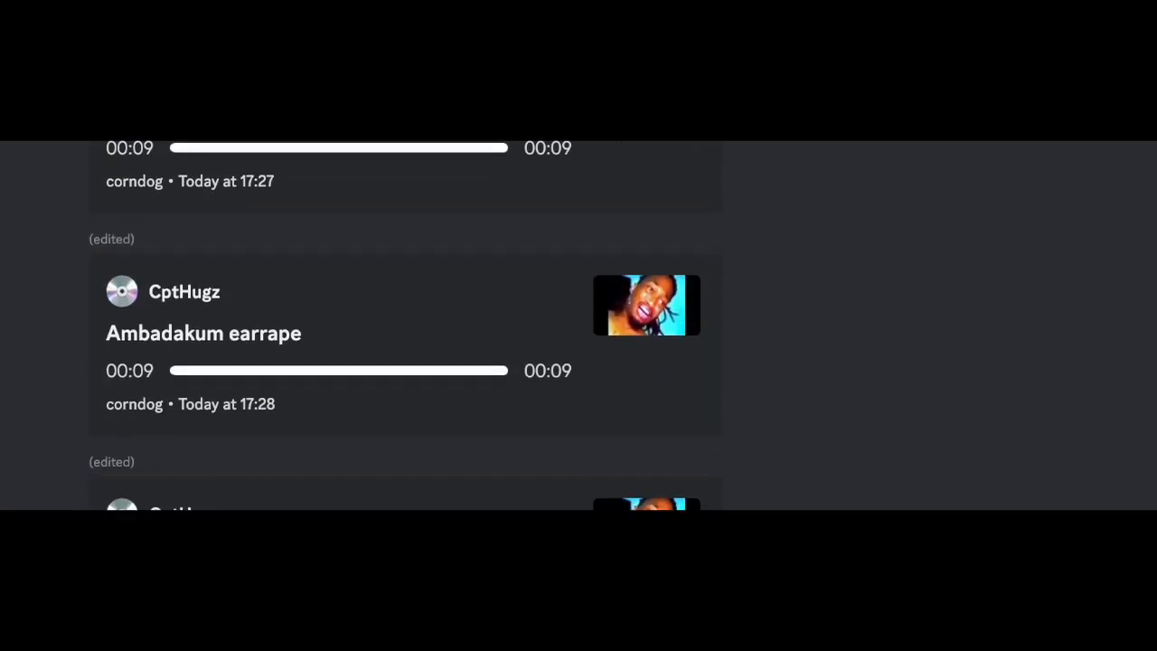
scroll(down, 3)
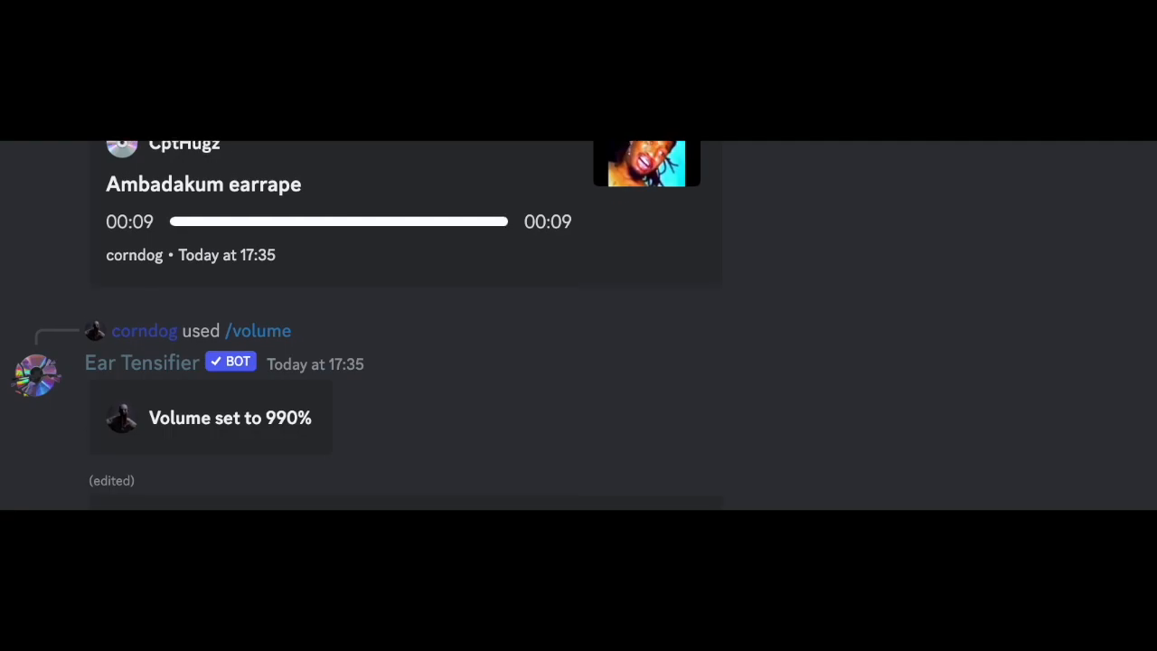
scroll(down, 3)
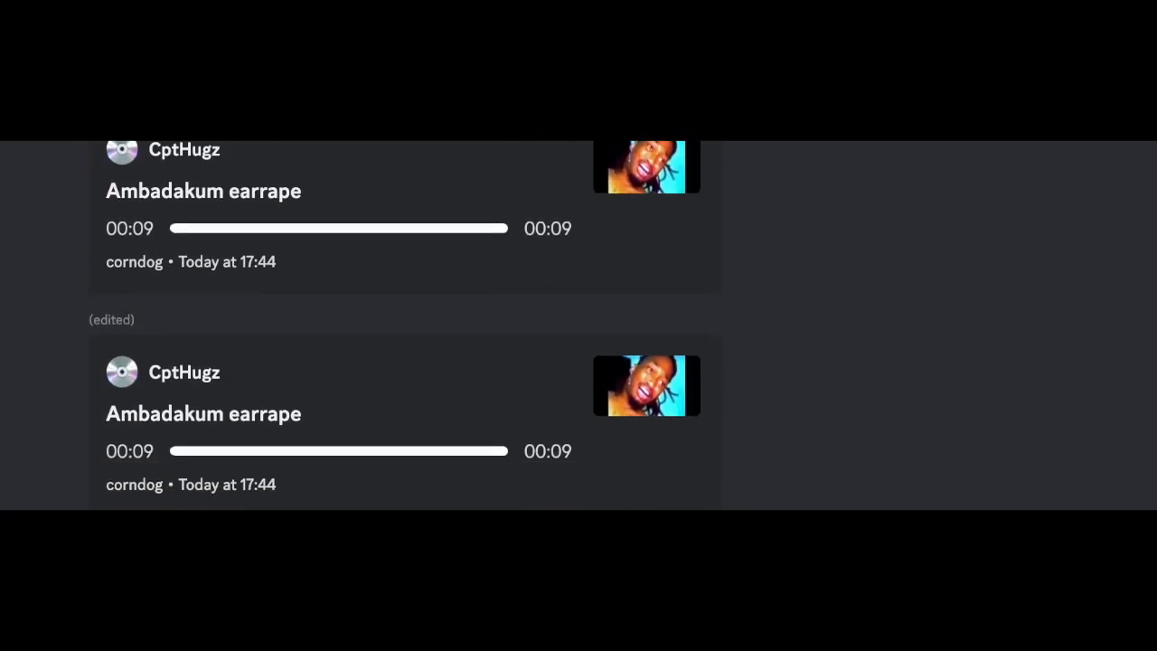
scroll(down, 3)
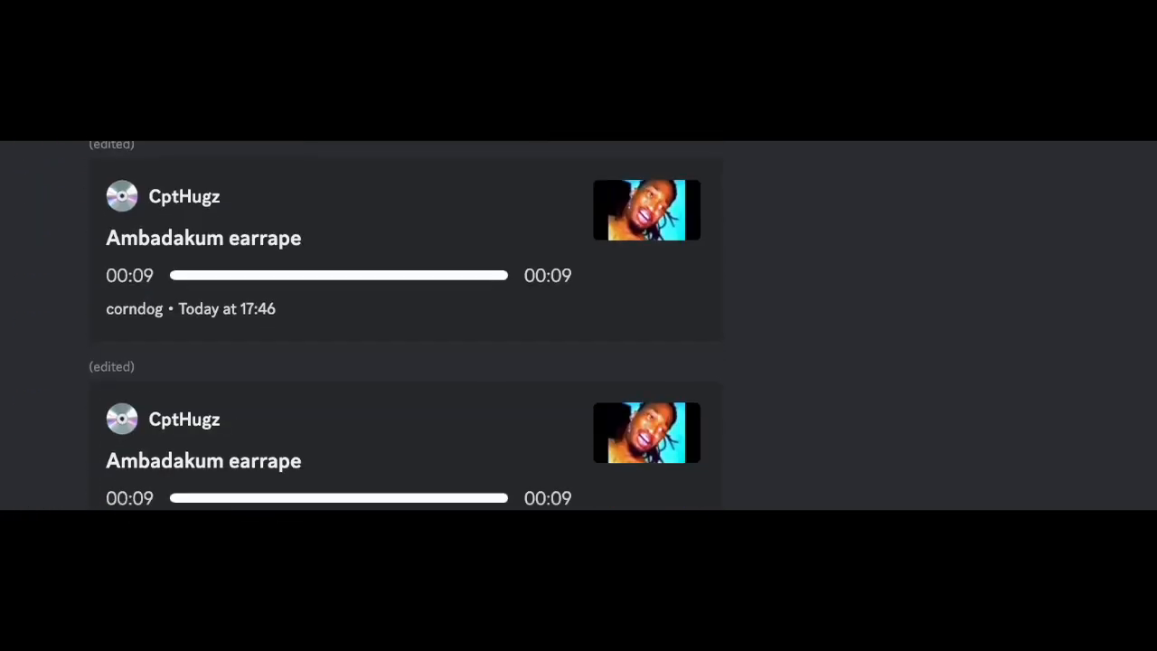
scroll(down, 3)
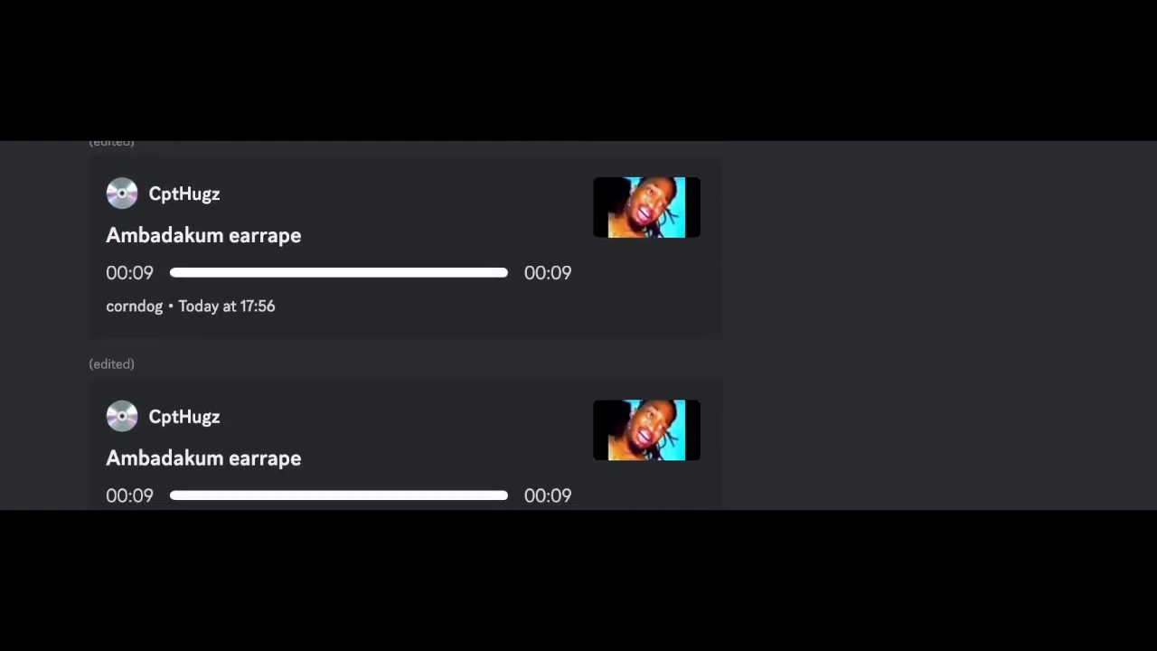
scroll(down, 3)
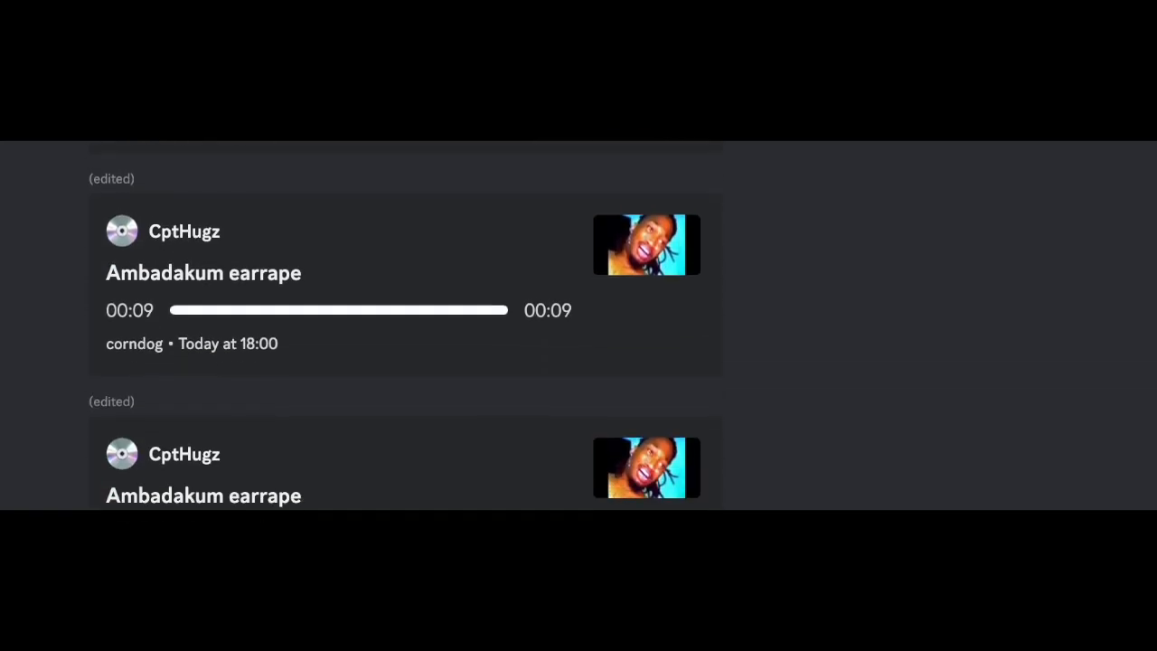
scroll(down, 3)
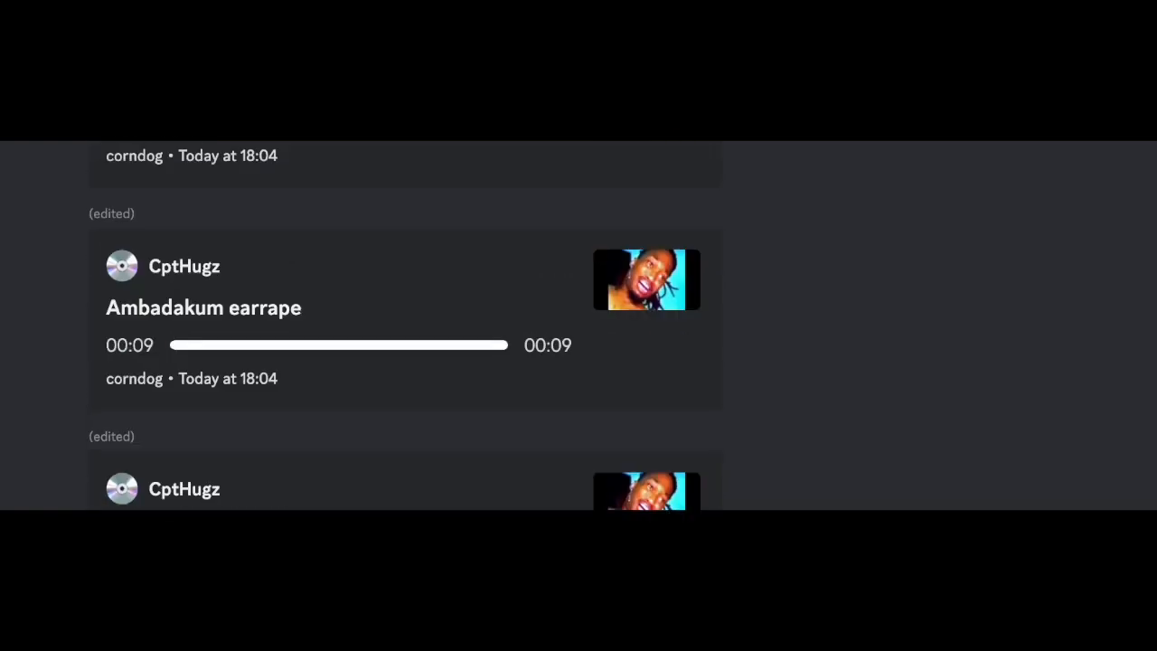
scroll(down, 3)
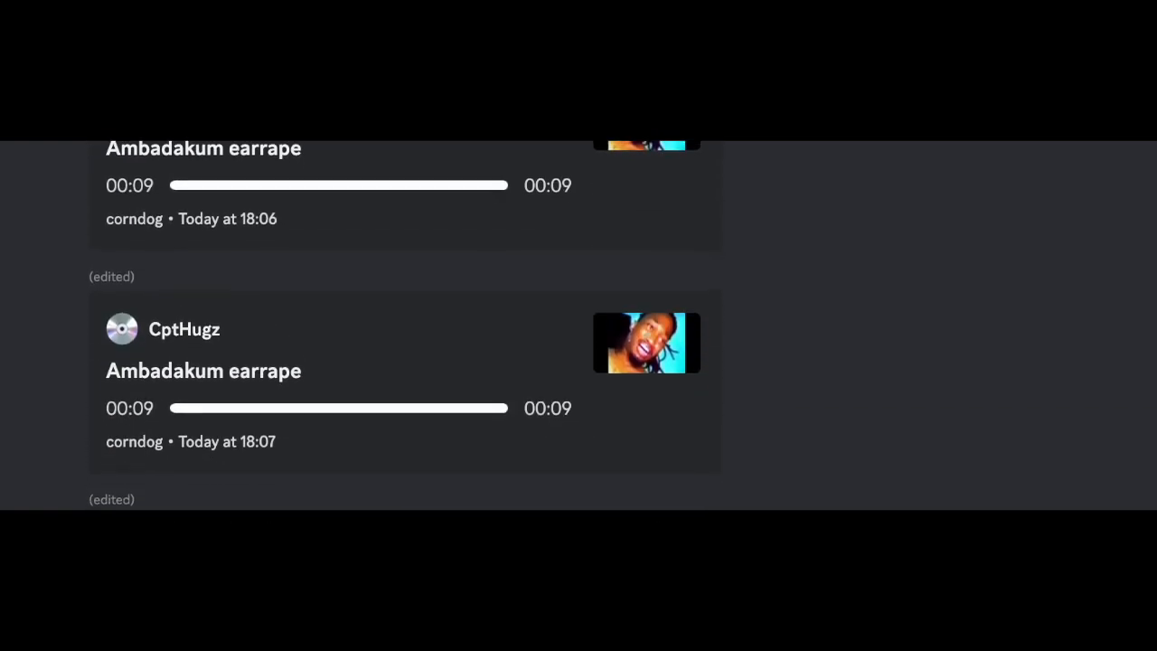